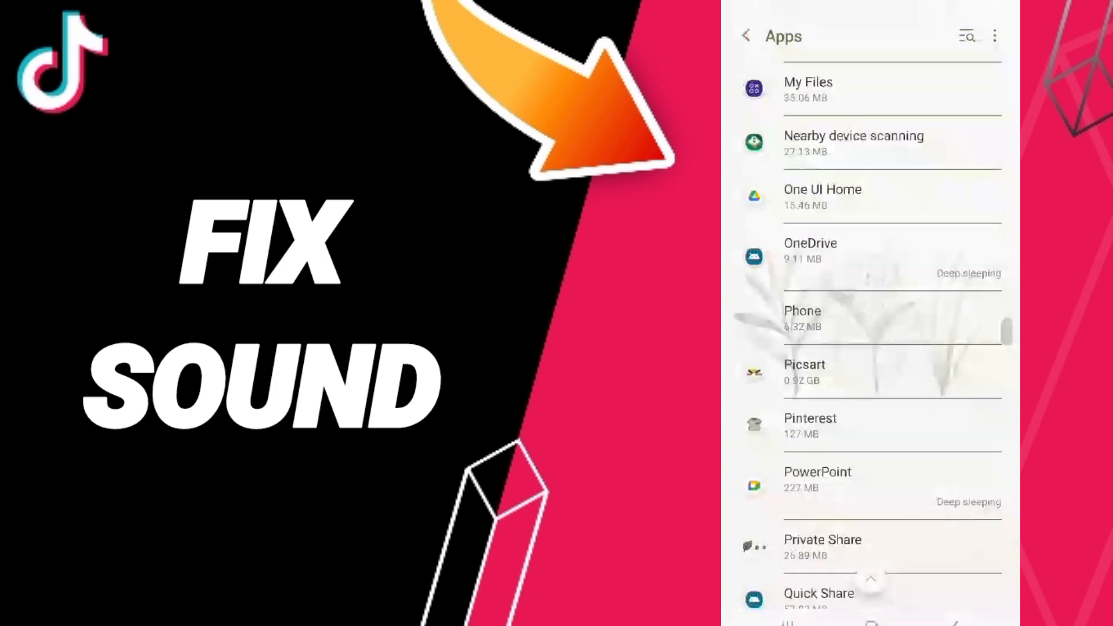
Step: Scroll down the installed apps list and open TikTok's App info page
scroll(down, 3)
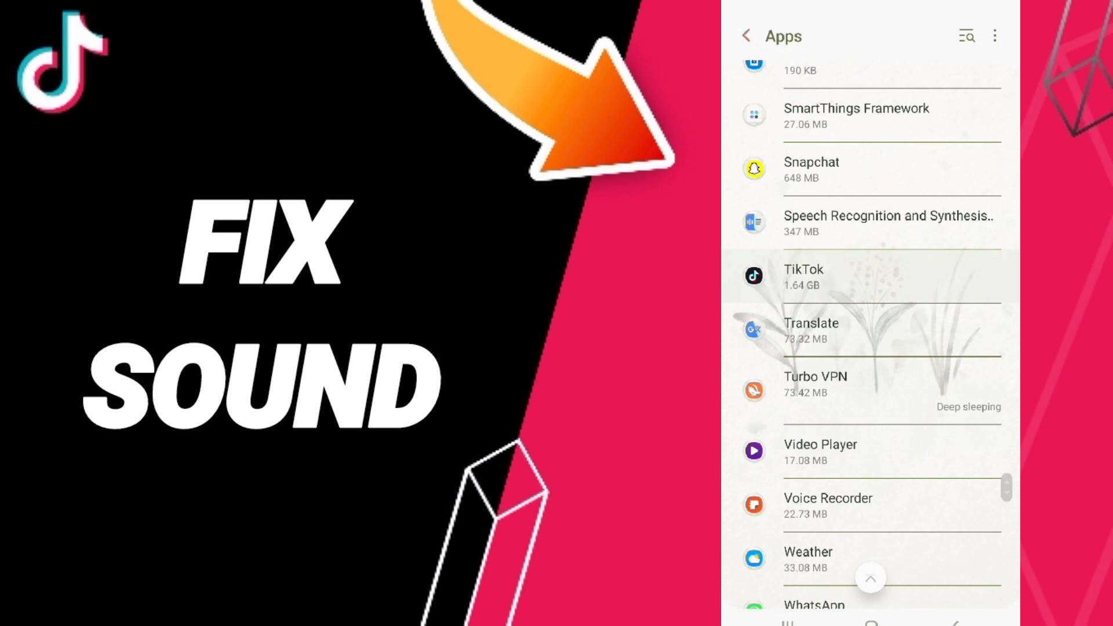
click(804, 276)
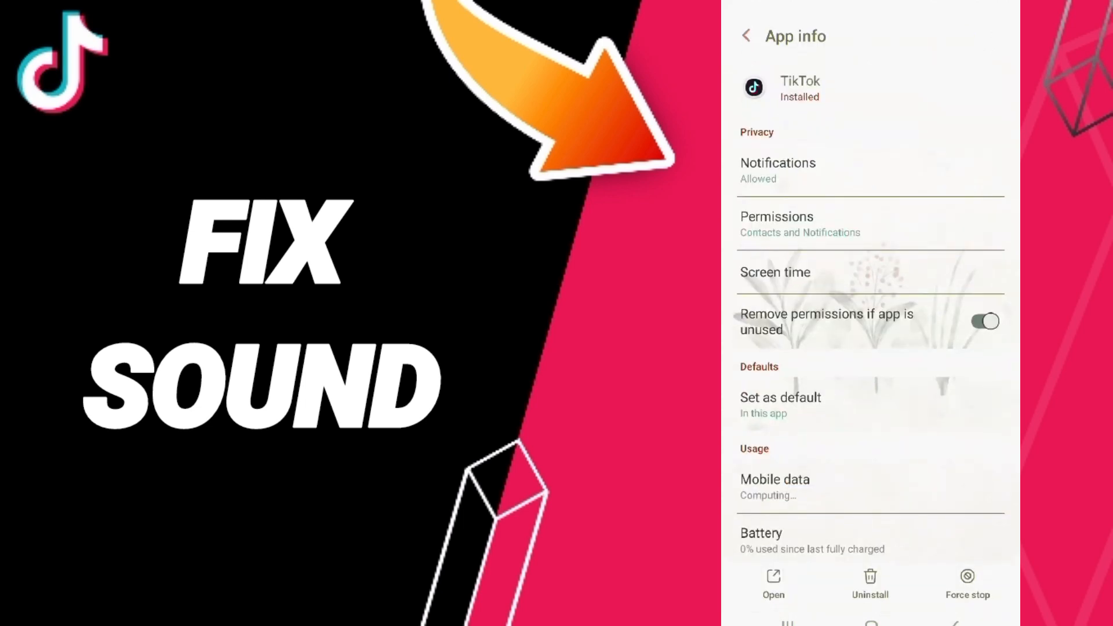
Step: Force-stop TikTok with confirmation, then clear its cache from the Storage page
click(957, 577)
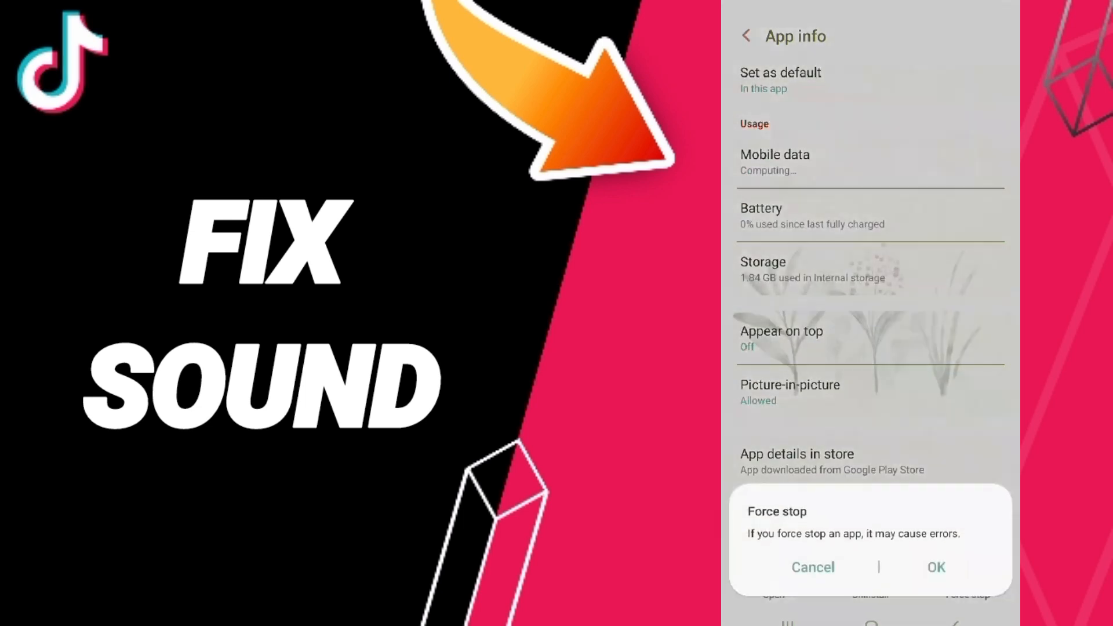
click(811, 568)
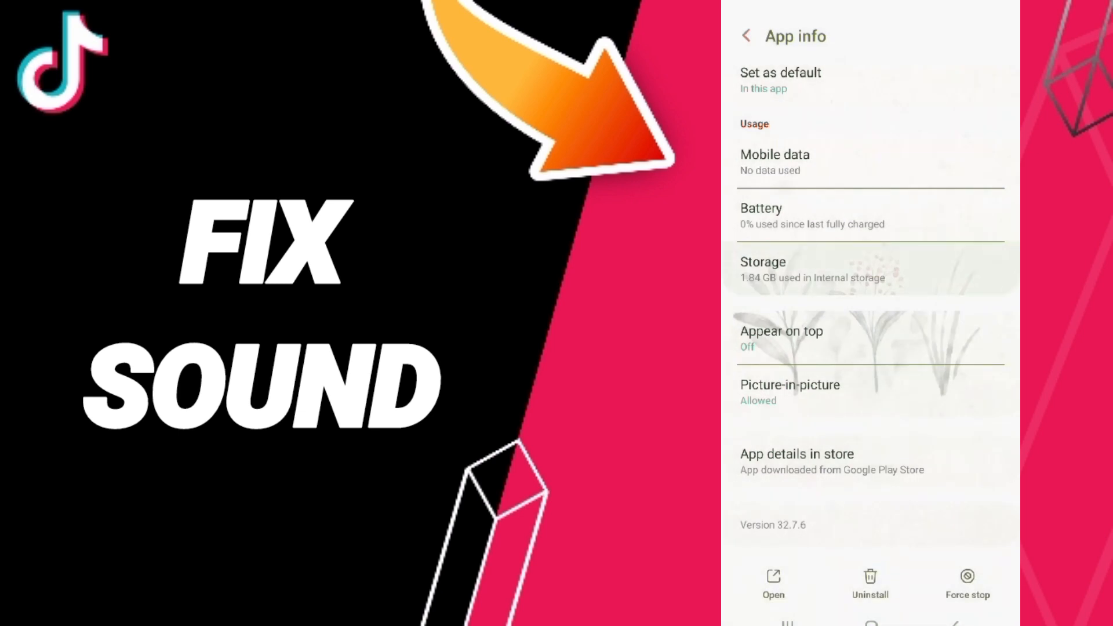
click(763, 262)
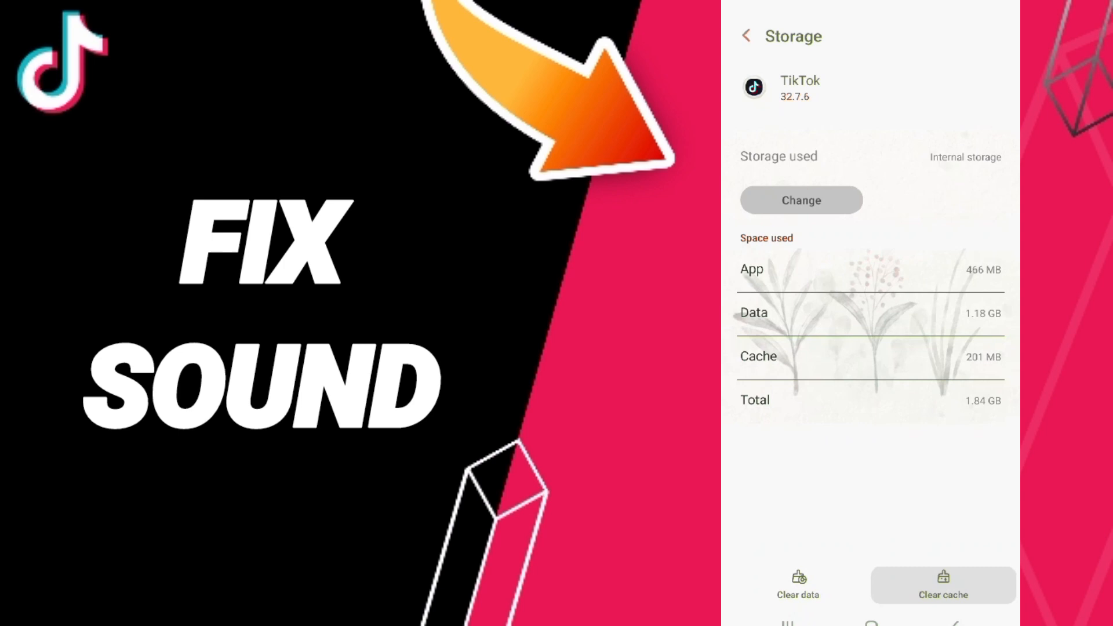
click(798, 585)
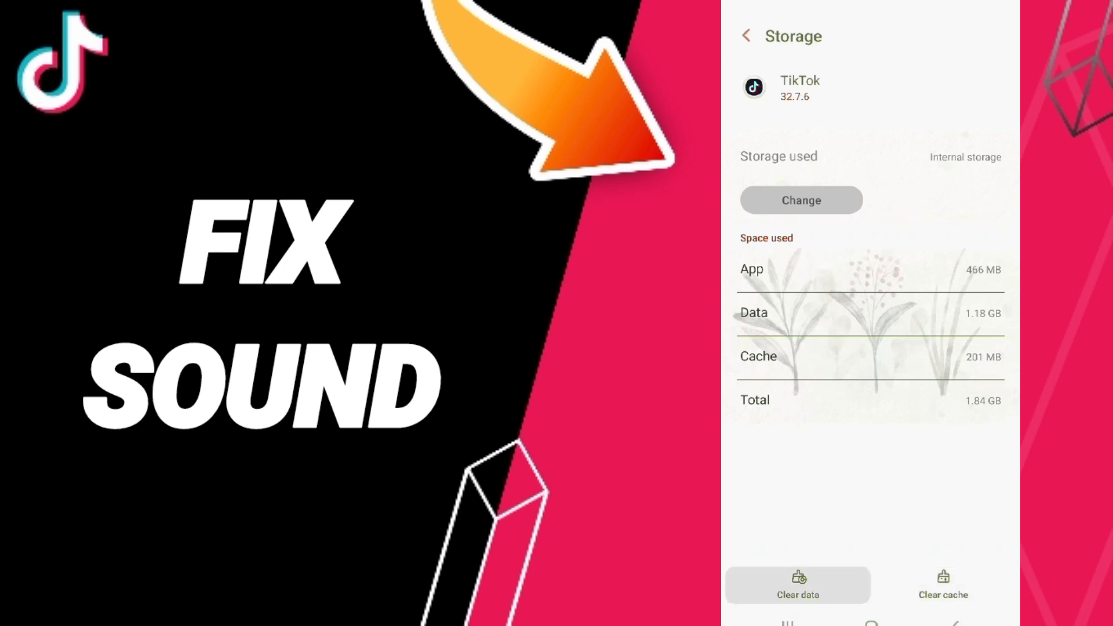